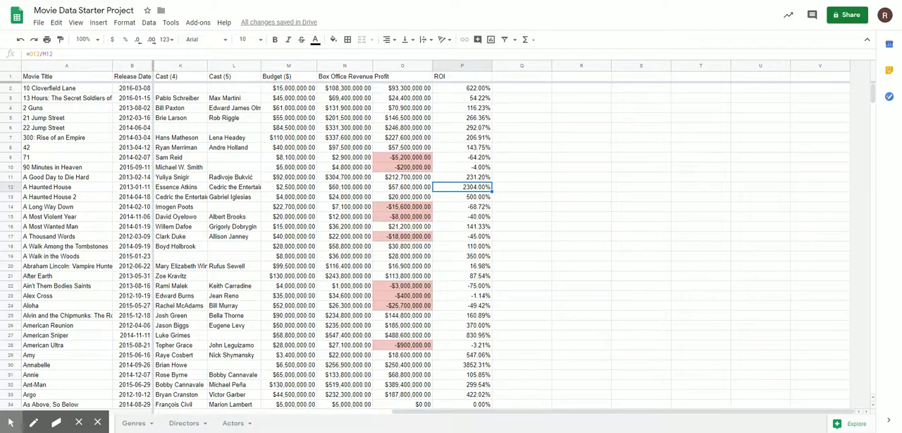
mouse_move(415, 53)
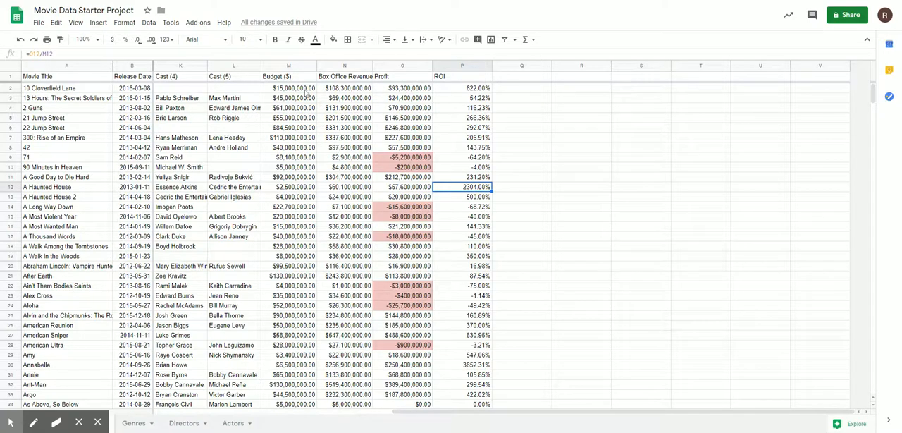
Select the entire Budget ($) column E of the movie data.
left_click(279, 76)
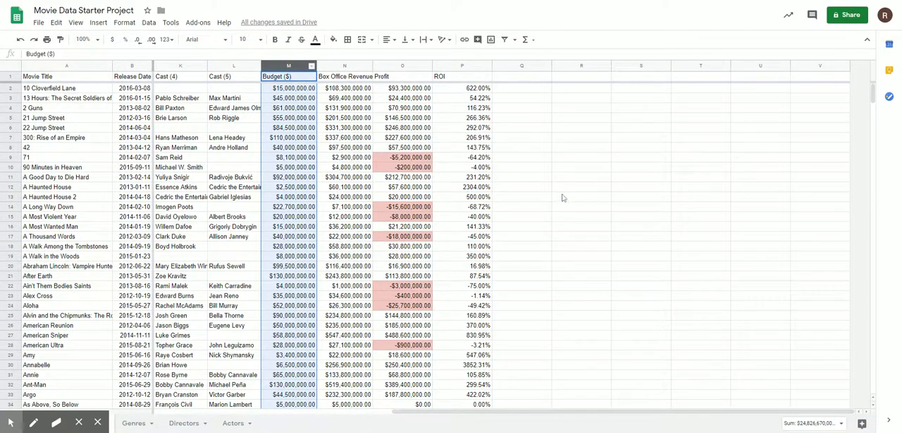
mouse_move(299, 65)
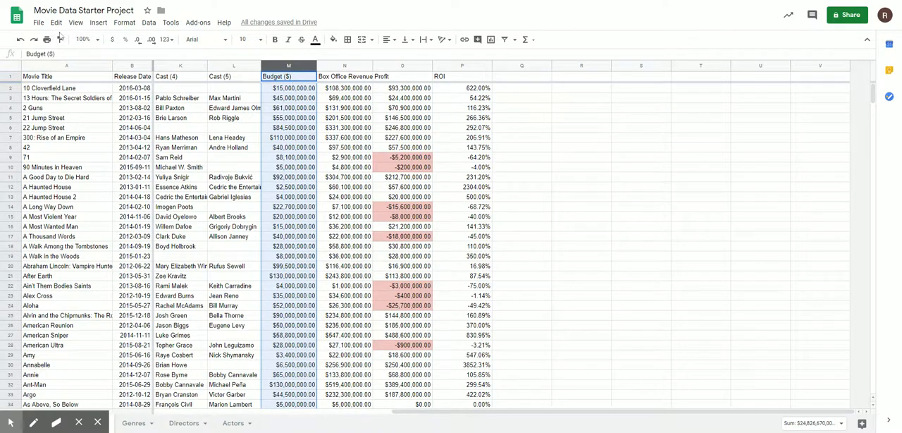
Insert a column chart of the Budget ($) values via Insert > Chart.
left_click(101, 22)
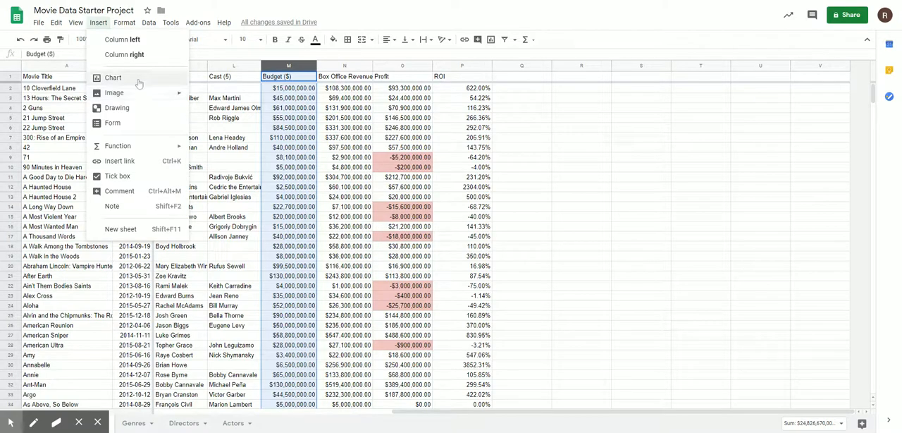
left_click(109, 76)
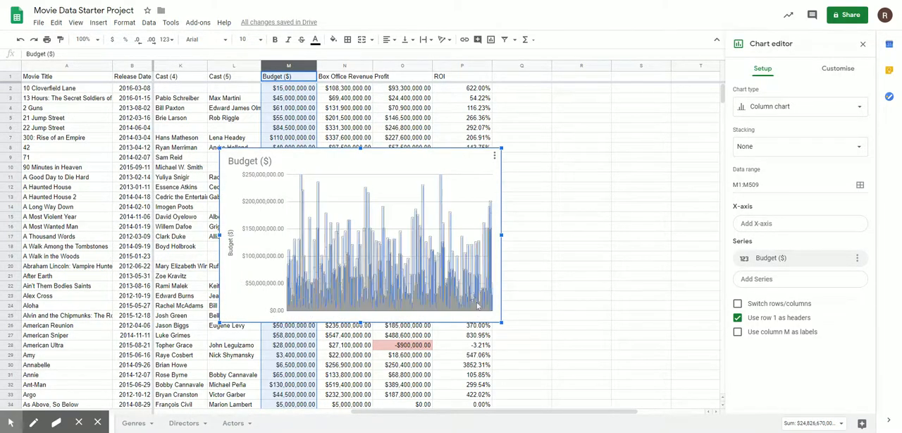
scroll("right", 3)
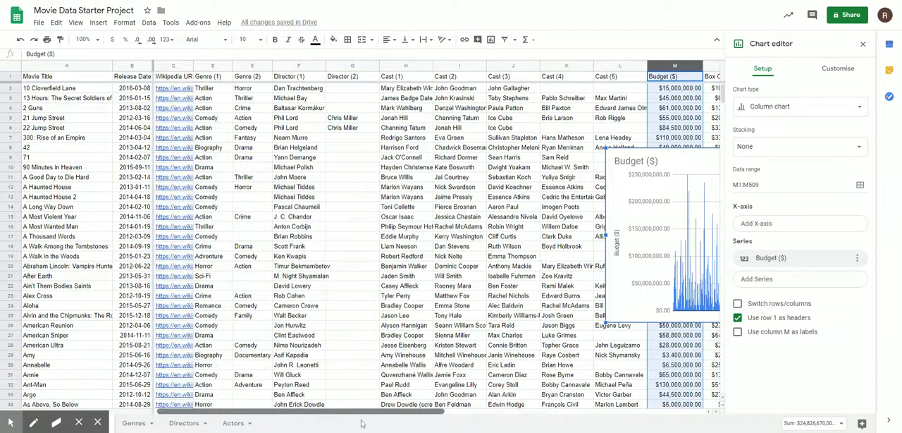
scroll("down", 3)
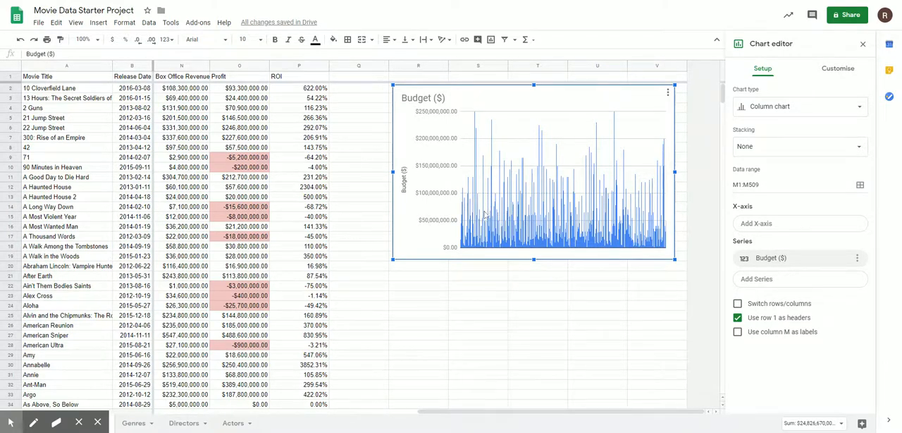
mouse_move(601, 133)
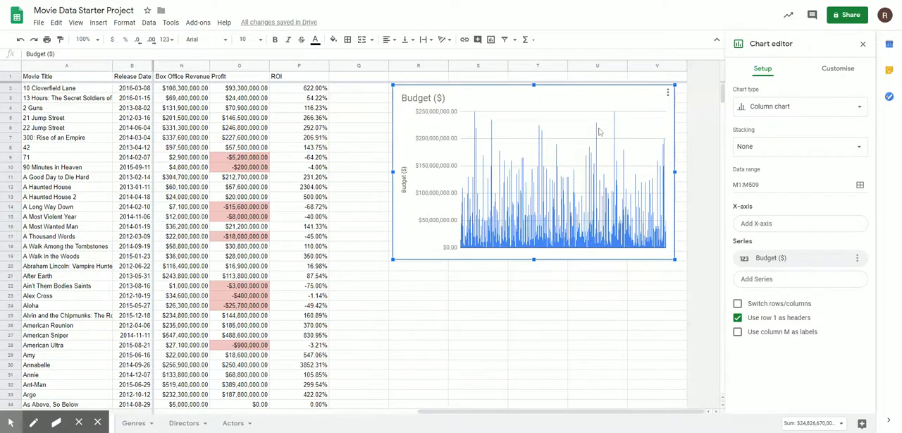
mouse_move(462, 200)
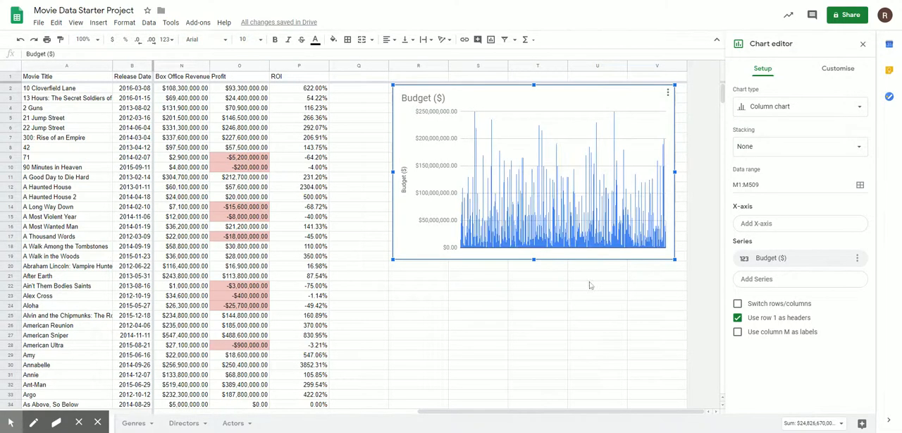
mouse_move(516, 324)
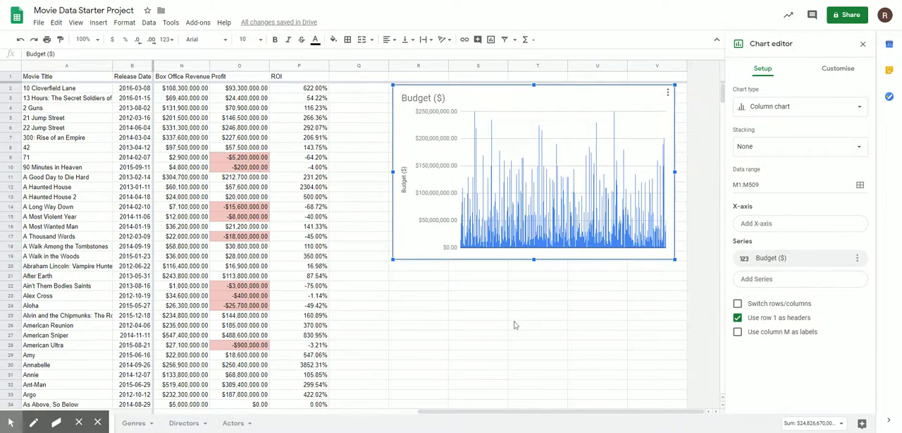
mouse_move(516, 324)
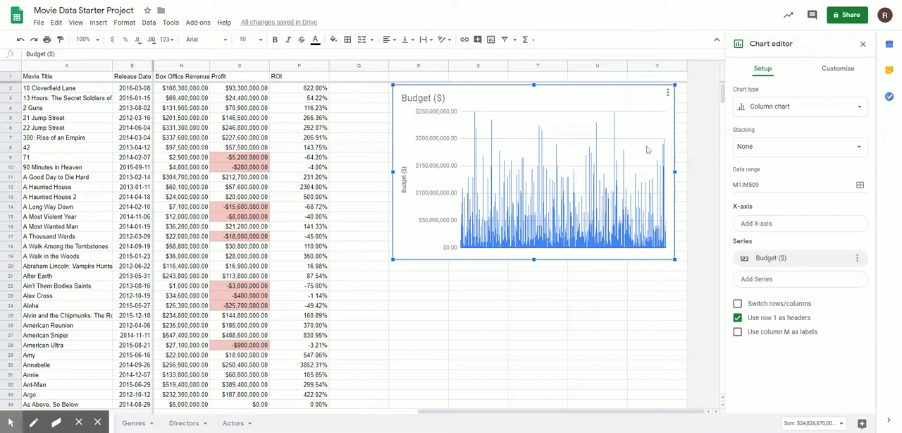
mouse_move(764, 106)
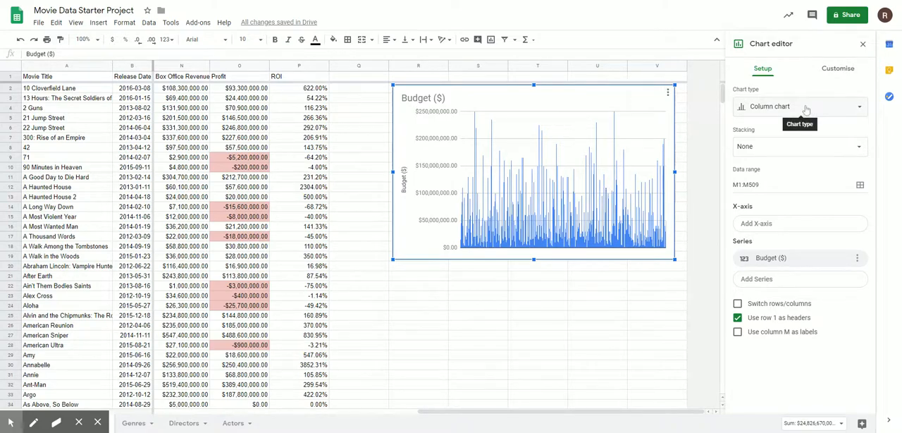
Change the budget chart's type to Pie chart in the chart editor.
left_click(801, 107)
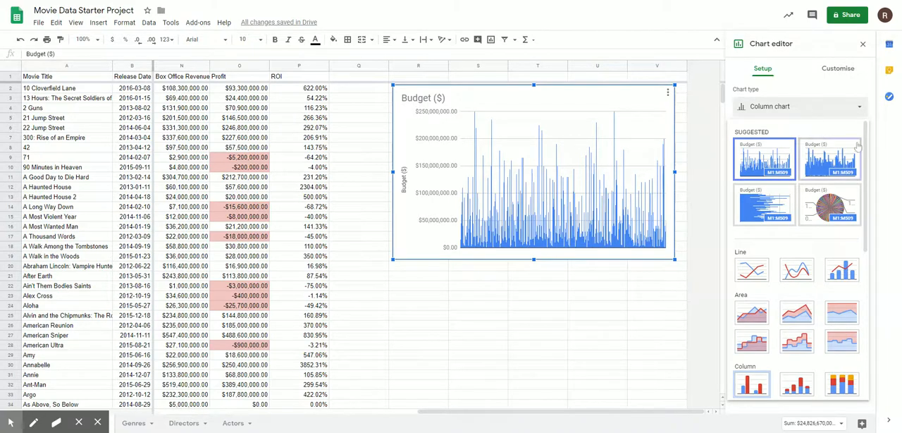
scroll("down", 3)
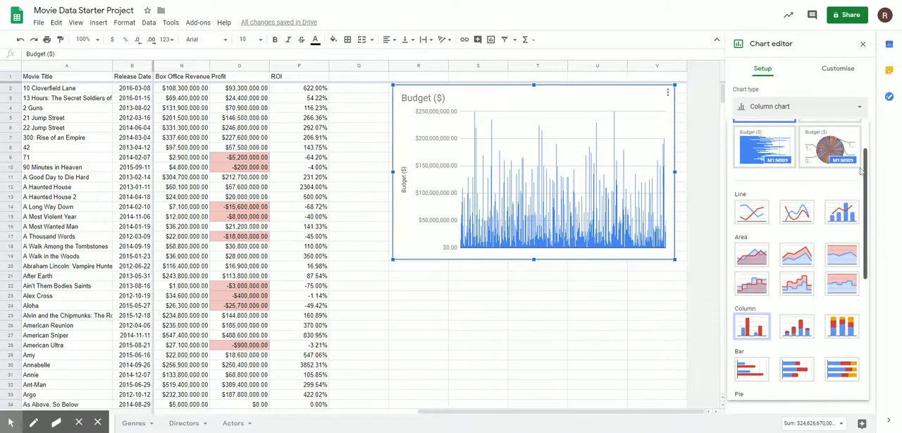
left_click(834, 147)
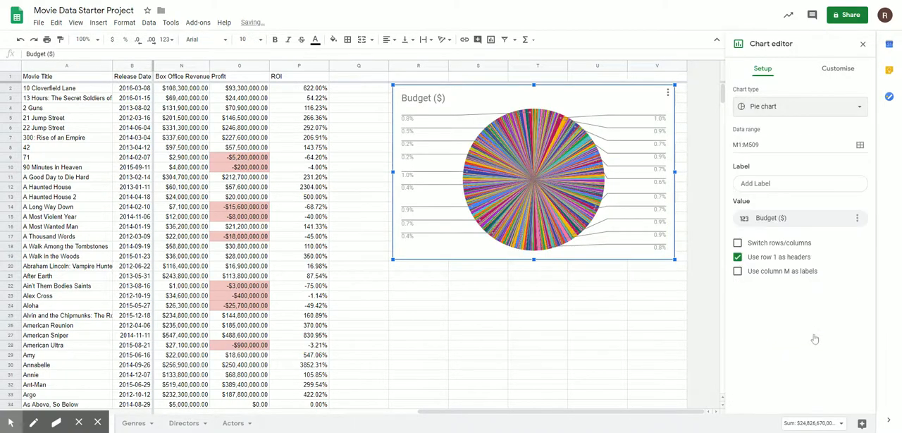
mouse_move(642, 127)
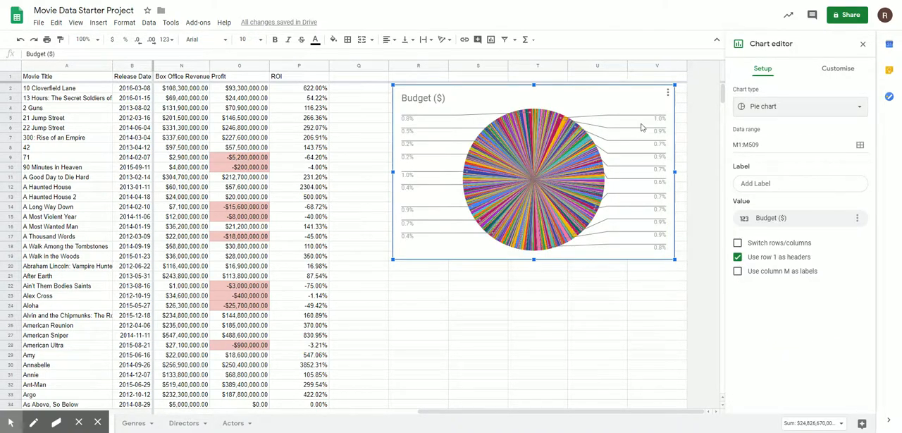
mouse_move(654, 122)
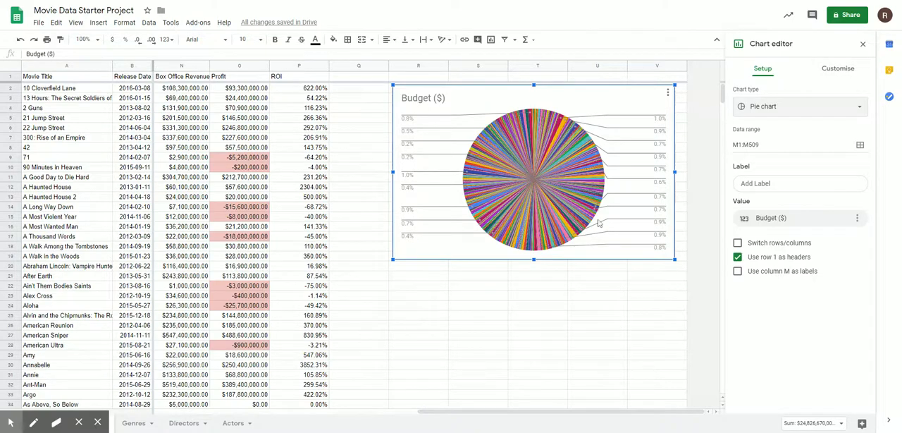
mouse_move(505, 225)
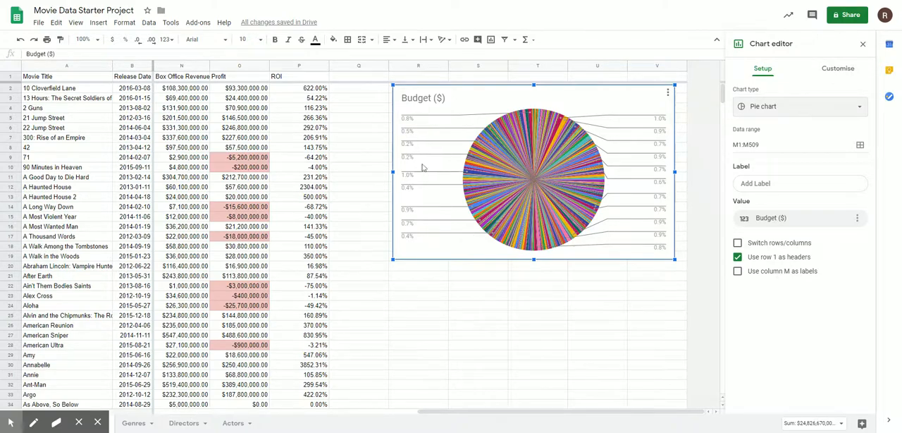
Change the budget chart's type to Histogram from the Other category.
left_click(801, 107)
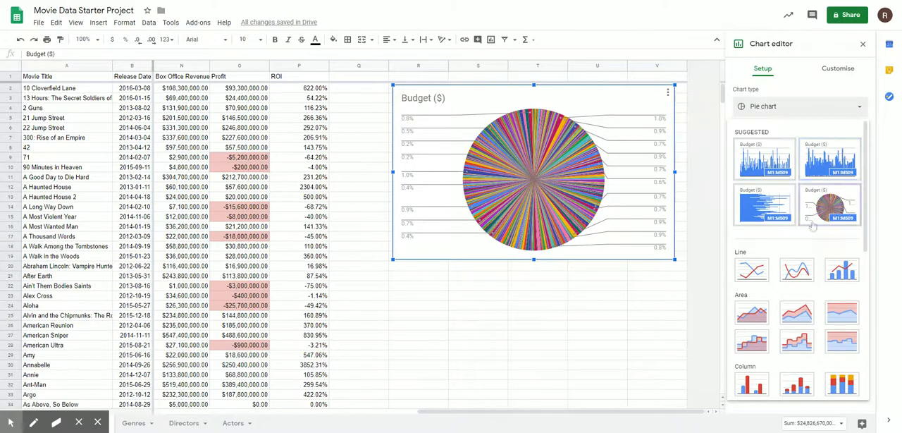
scroll("down", 3)
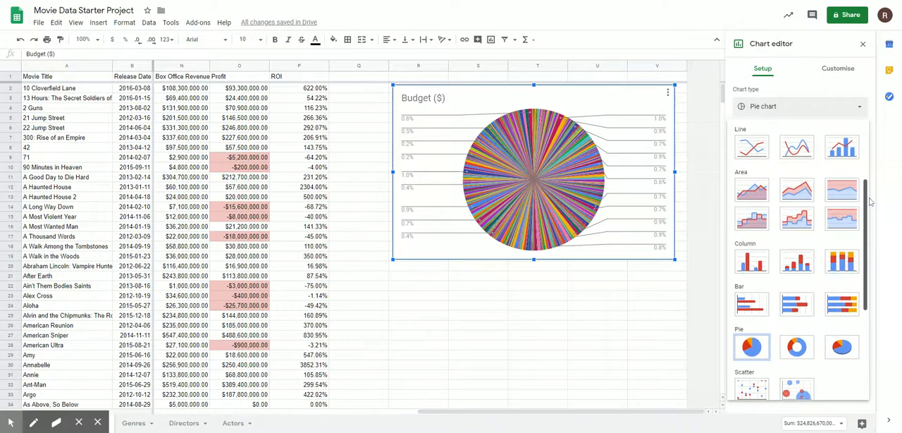
scroll("down", 3)
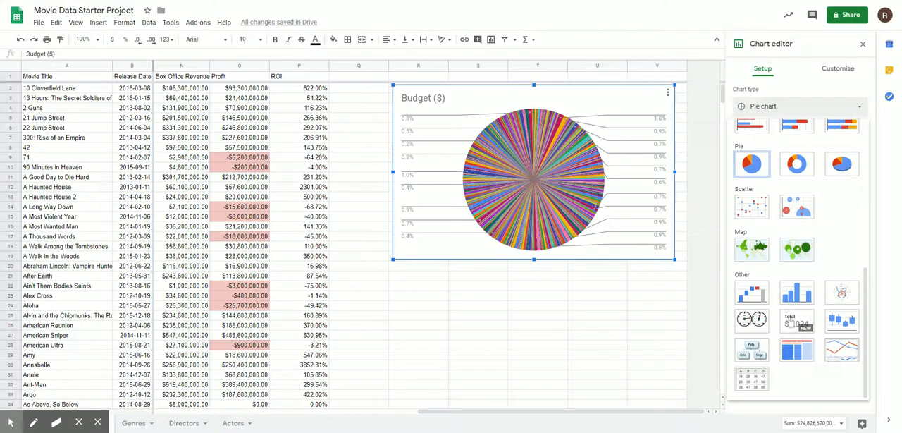
mouse_move(797, 292)
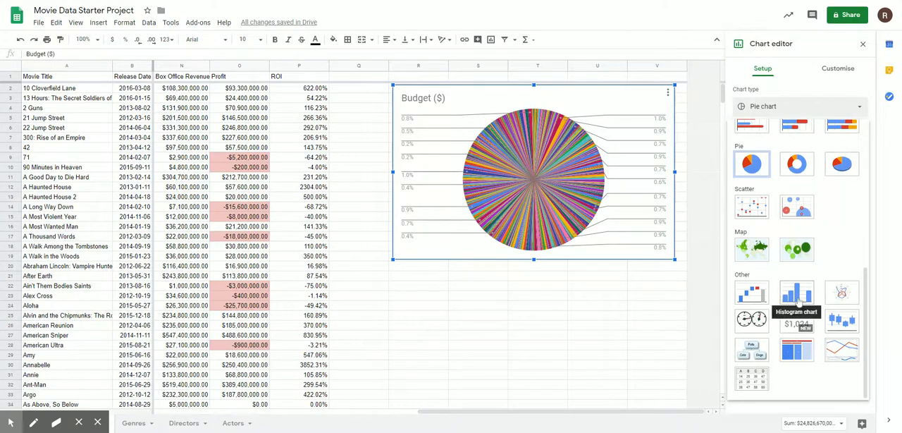
left_click(797, 292)
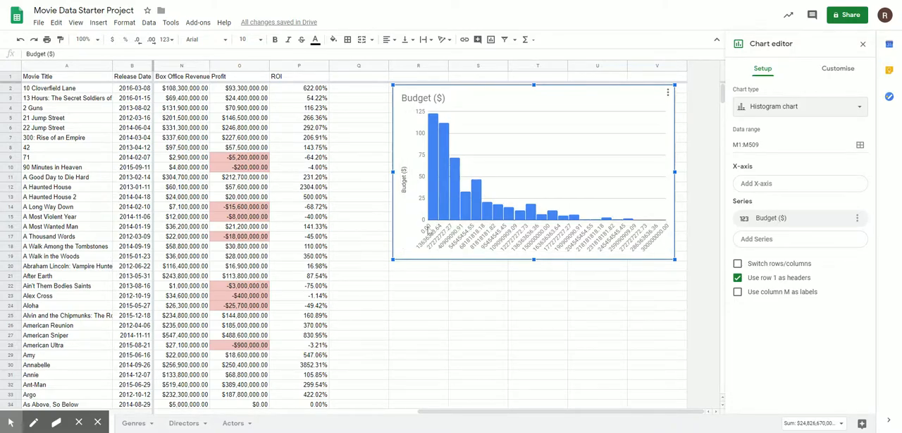
mouse_move(533, 268)
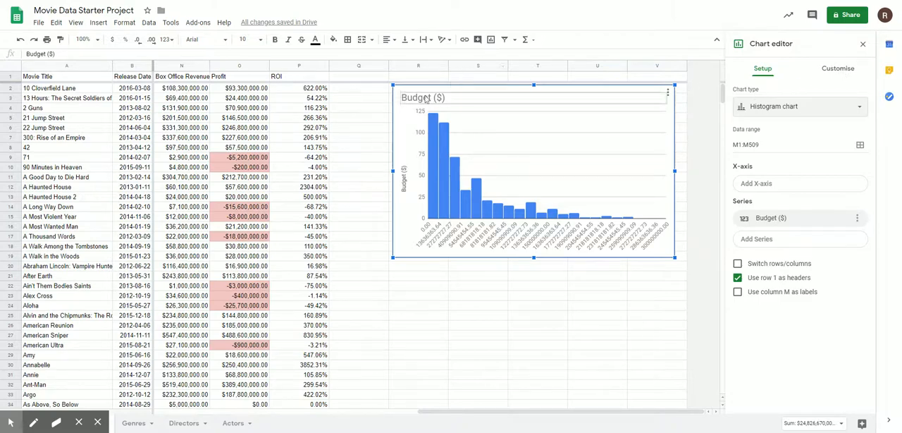
Title the histogram 'Movie Budgets ($)'.
left_click(839, 67)
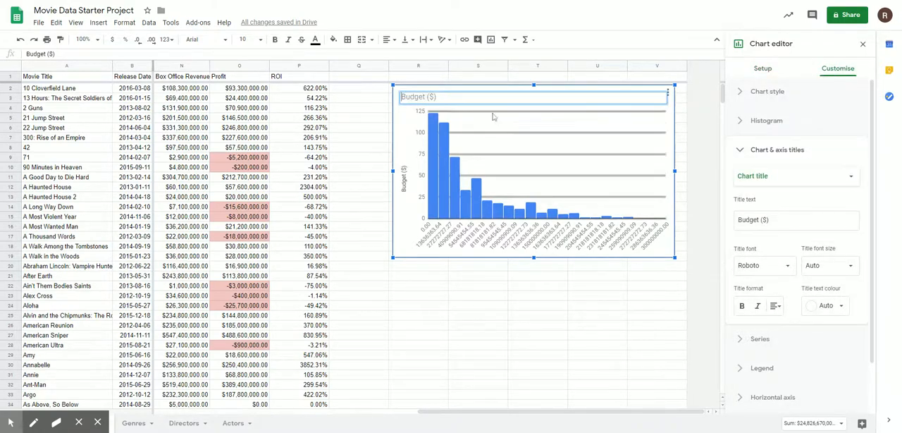
type("Movie")
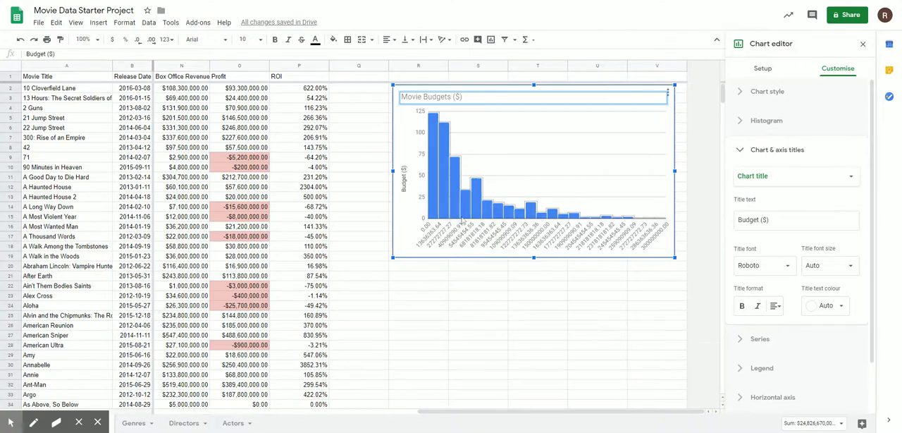
mouse_move(604, 258)
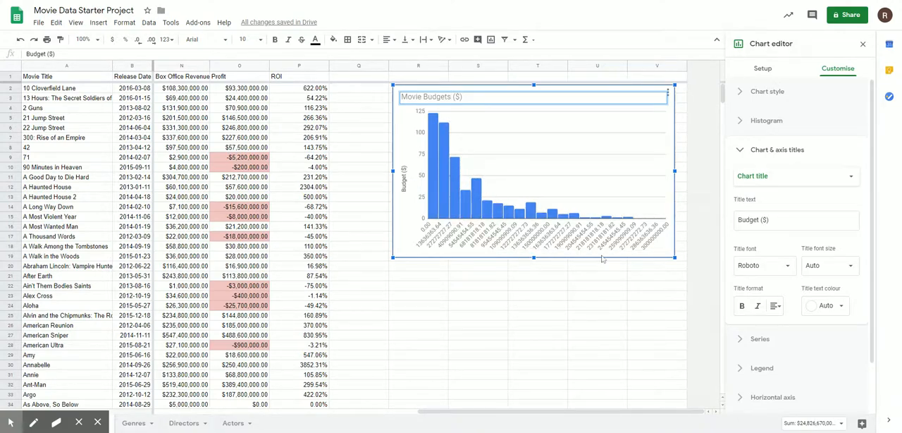
mouse_move(792, 184)
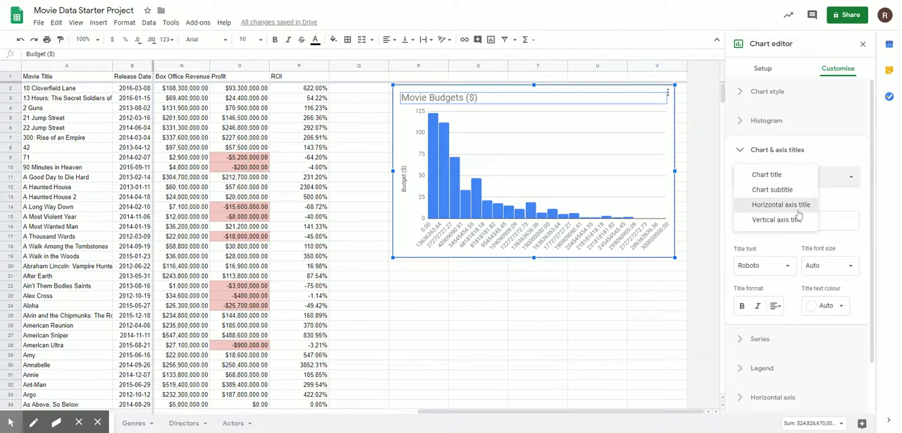
Title the horizontal axis Budget ($) and the vertical axis Quantity.
left_click(788, 204)
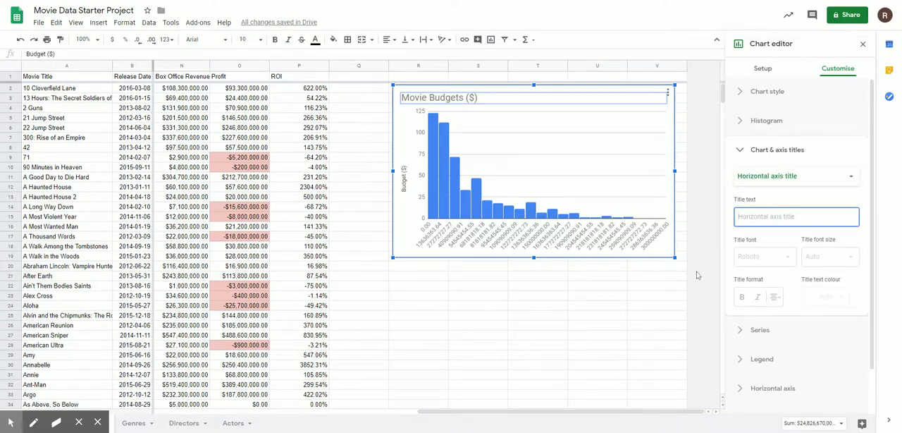
type("Budget ($")
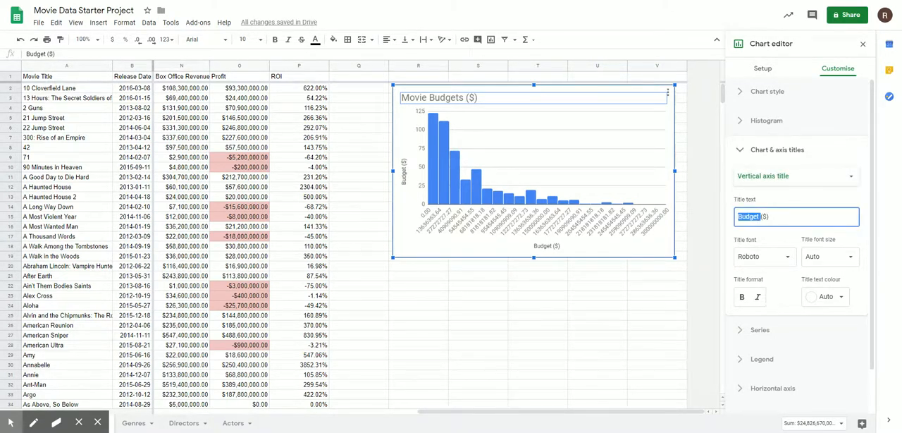
type("Quantity")
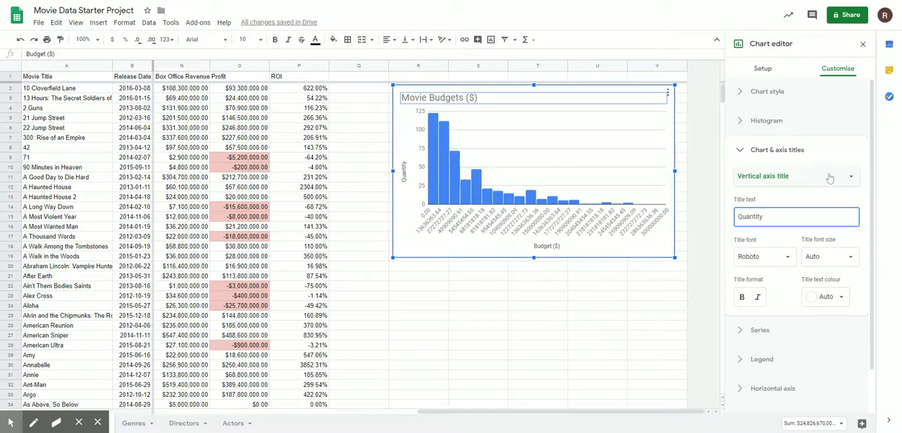
left_click(850, 175)
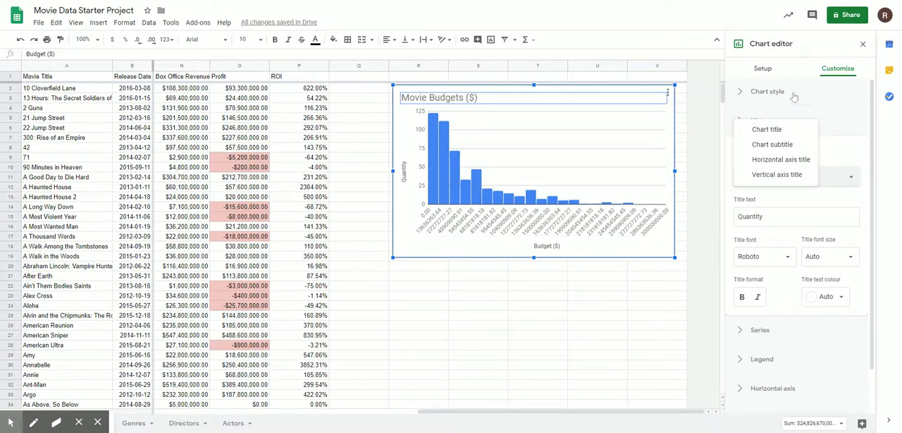
Set the chart background colour to light grey under Chart style.
left_click(742, 90)
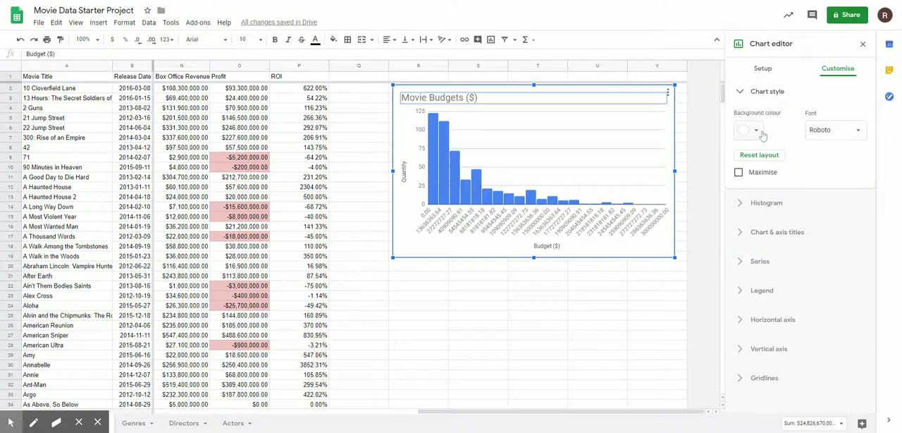
left_click(747, 130)
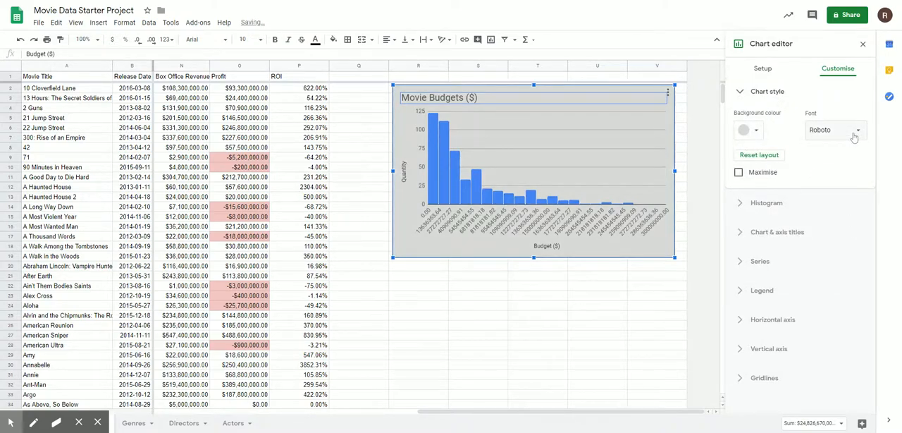
left_click(834, 129)
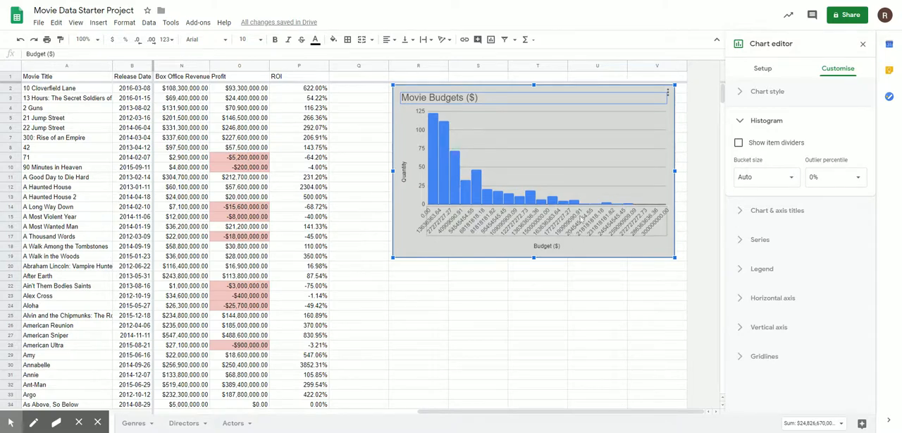
Set the histogram bucket size to 10000000 for wider, fewer bars.
left_click(790, 178)
type("1")
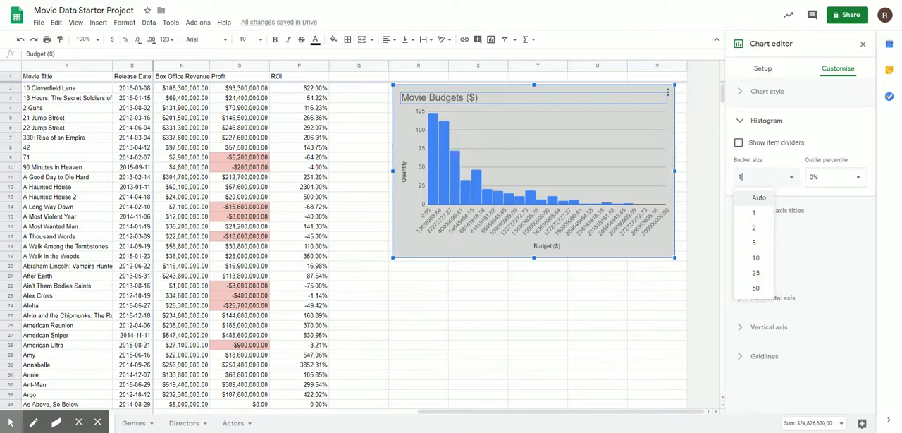
type("000000")
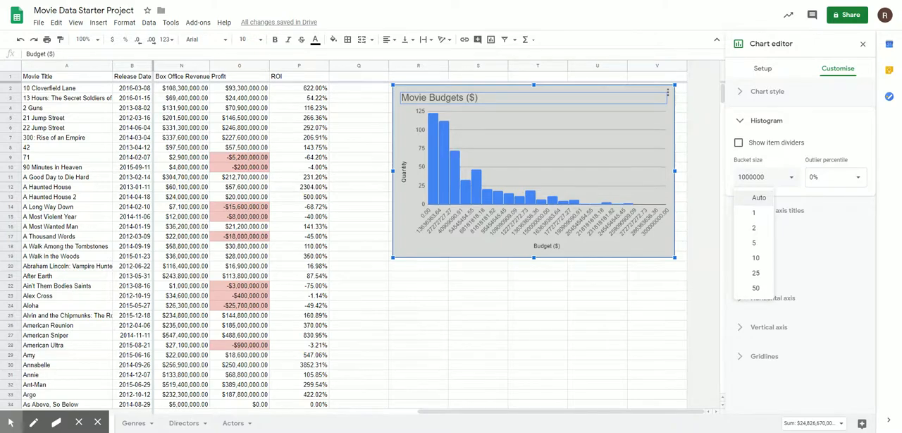
left_click(754, 211)
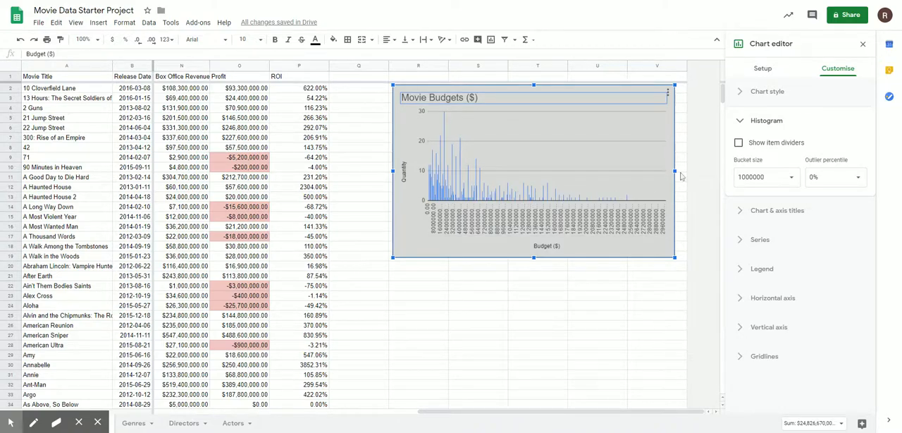
left_click(767, 178)
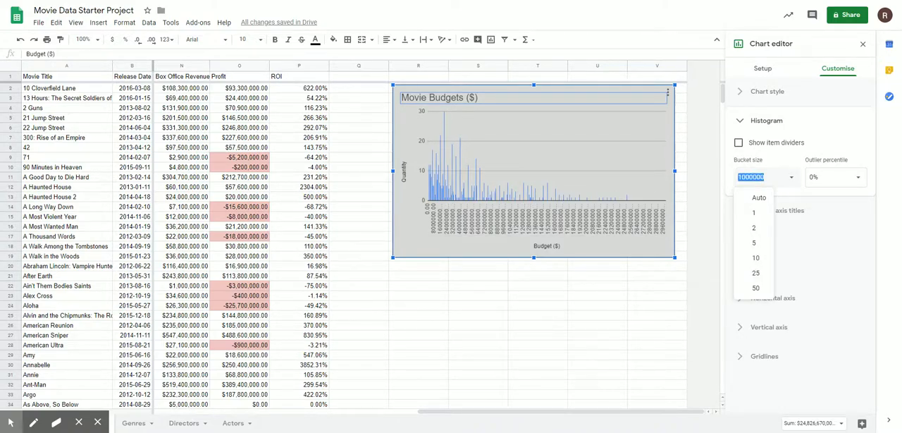
type("10000000")
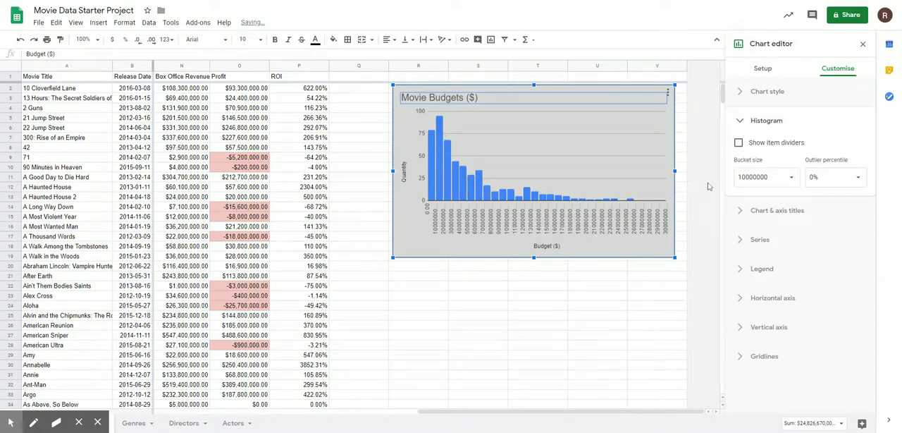
mouse_move(634, 177)
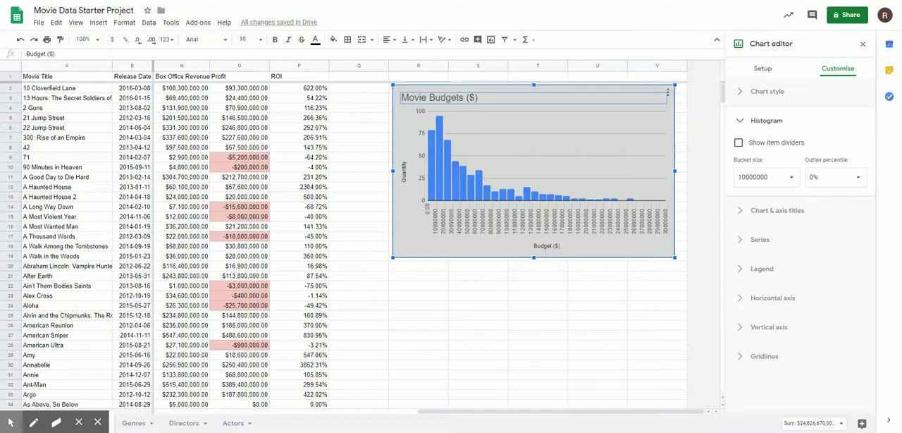
mouse_move(541, 175)
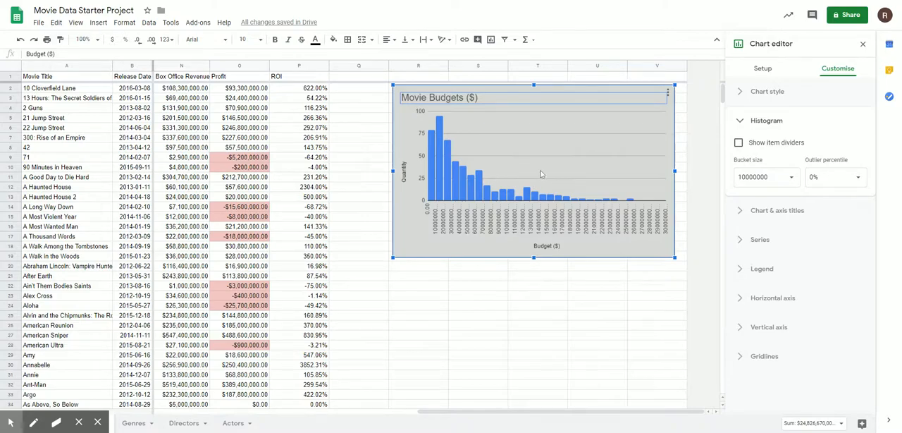
mouse_move(660, 178)
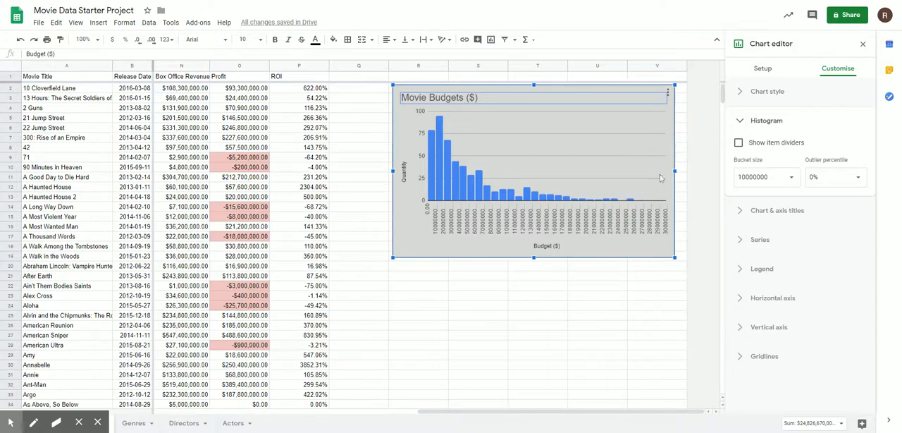
Colour the histogram bars purple in the Series settings.
left_click(767, 120)
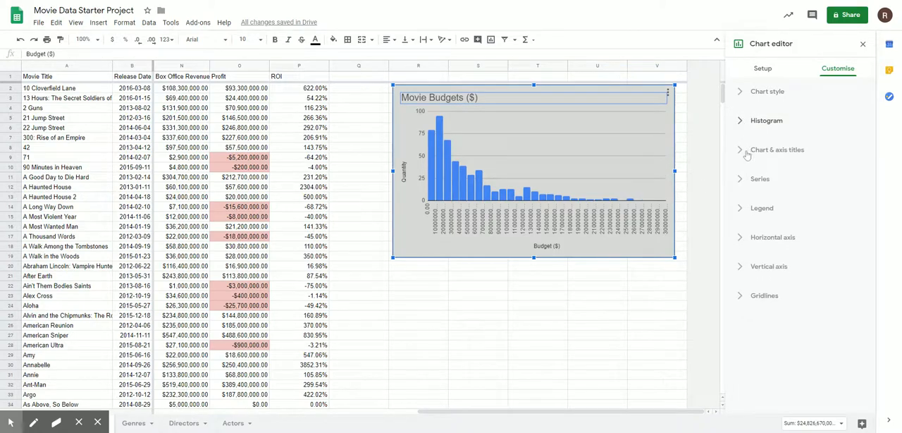
left_click(779, 149)
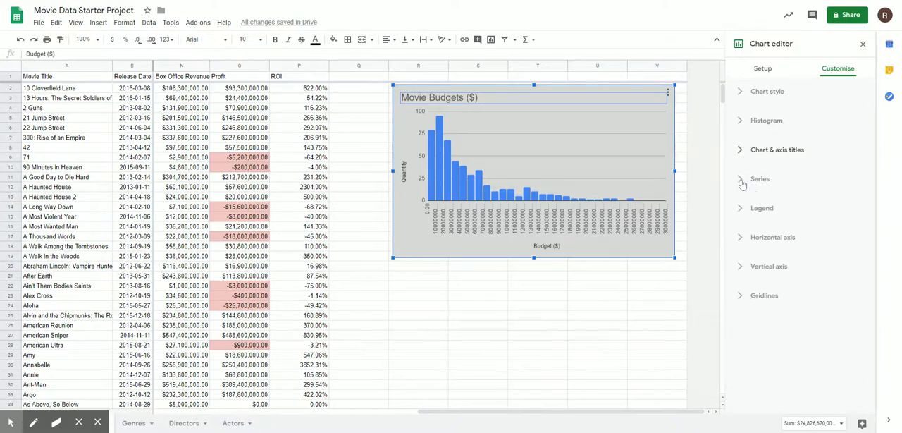
left_click(760, 178)
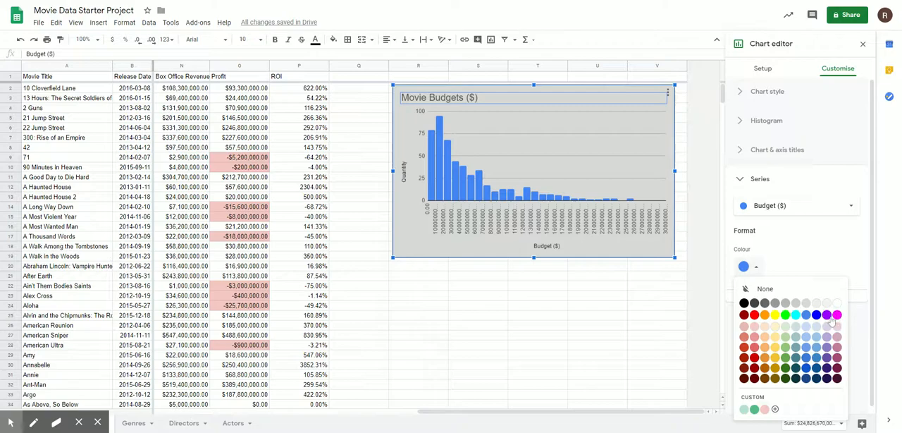
left_click(828, 318)
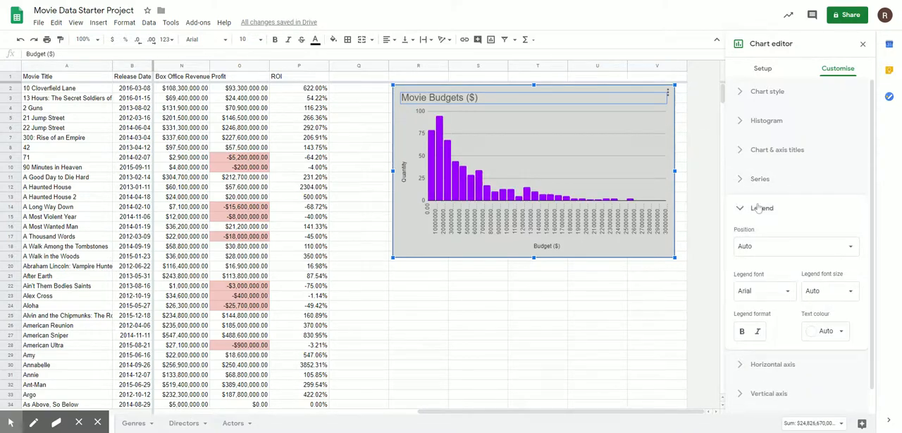
left_click(763, 209)
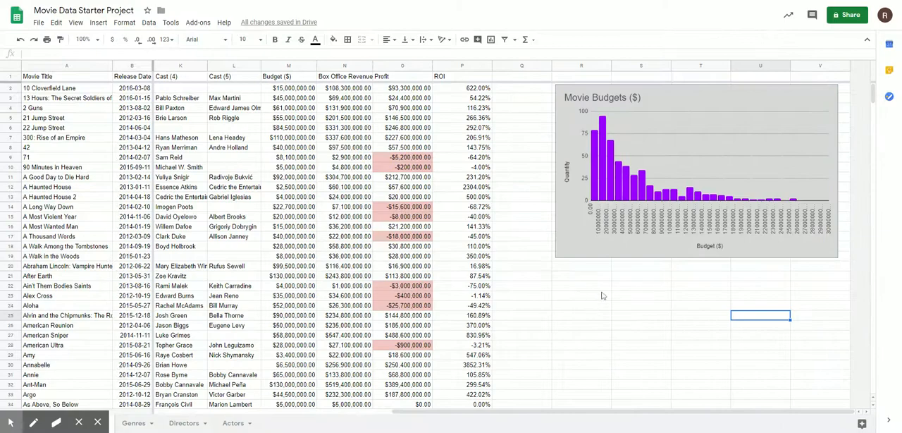
mouse_move(736, 268)
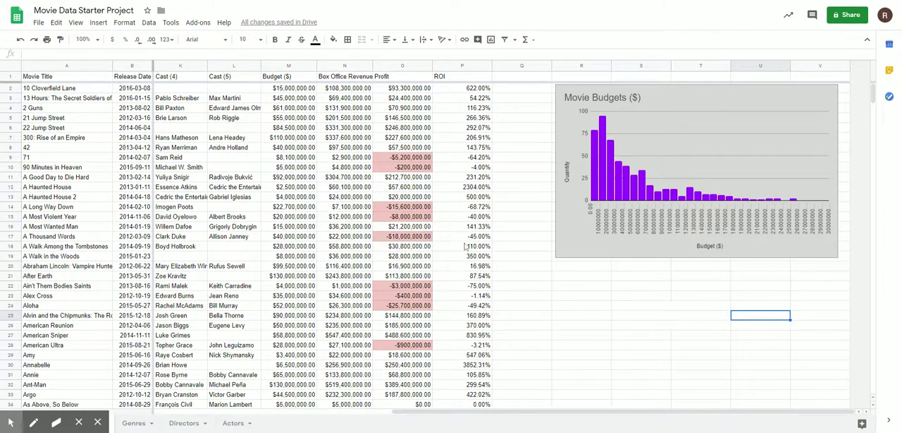
mouse_move(454, 248)
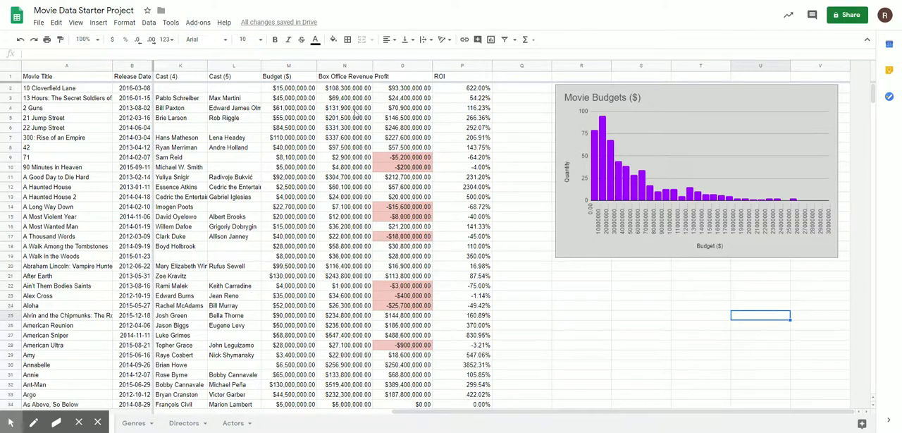
Select the whole Box Office Revenue column beside the finished histogram.
left_click(350, 76)
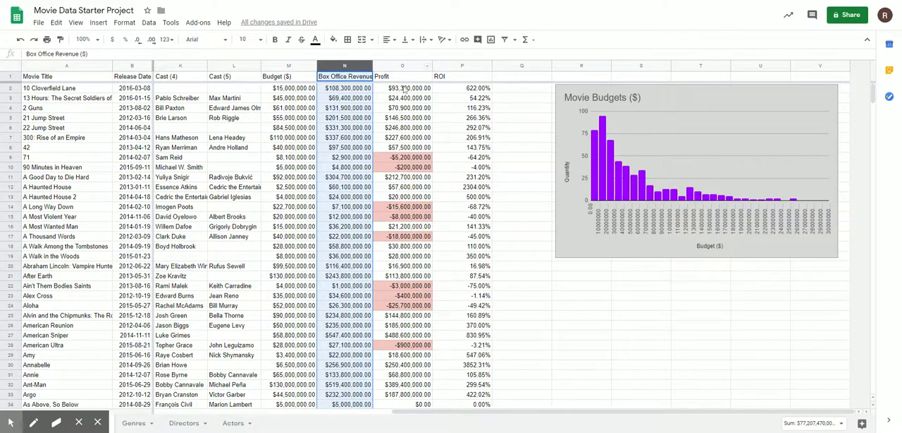
mouse_move(562, 150)
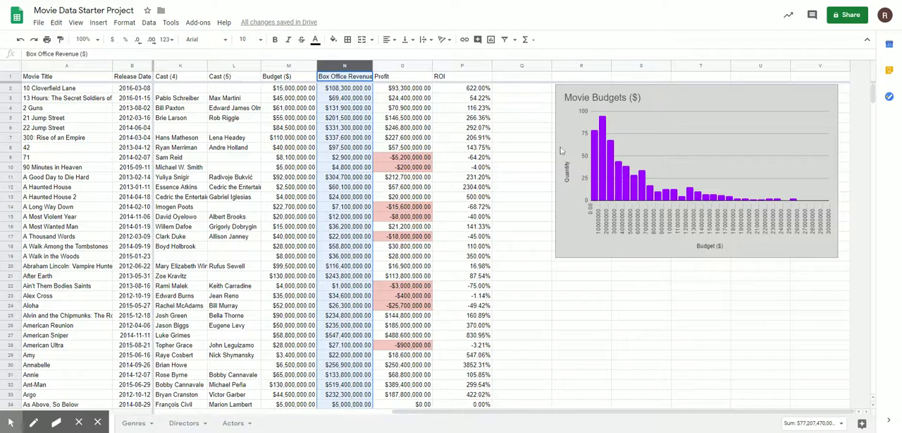
mouse_move(792, 338)
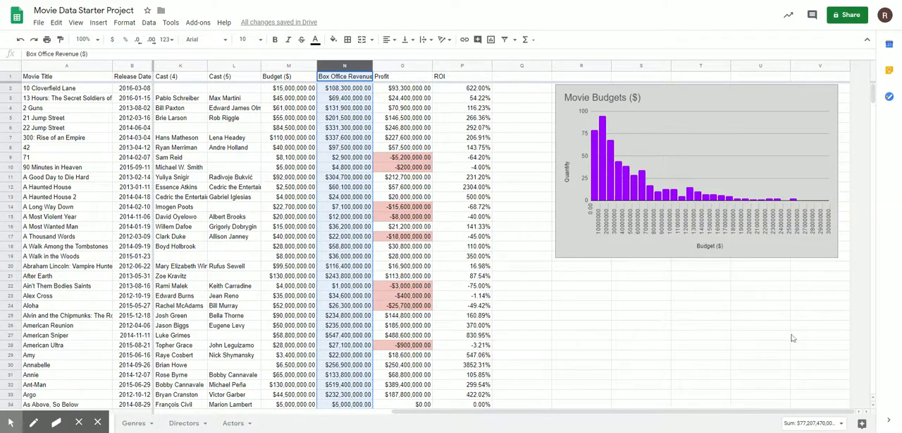
mouse_move(763, 403)
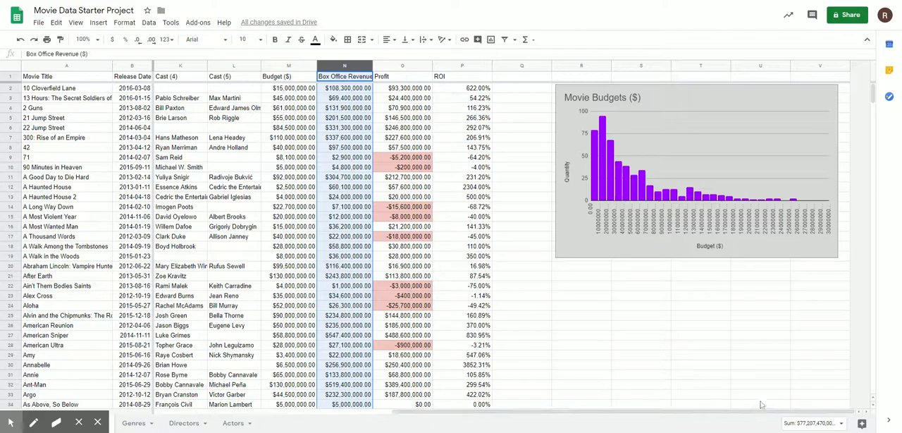
mouse_move(669, 169)
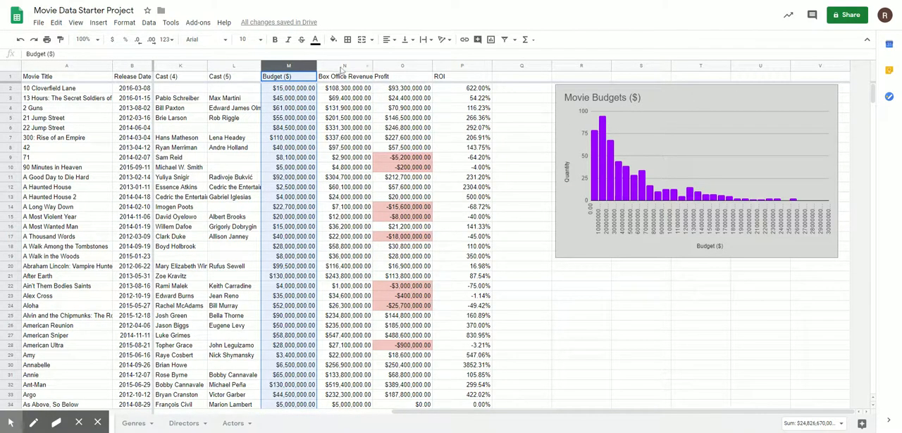
left_click(350, 73)
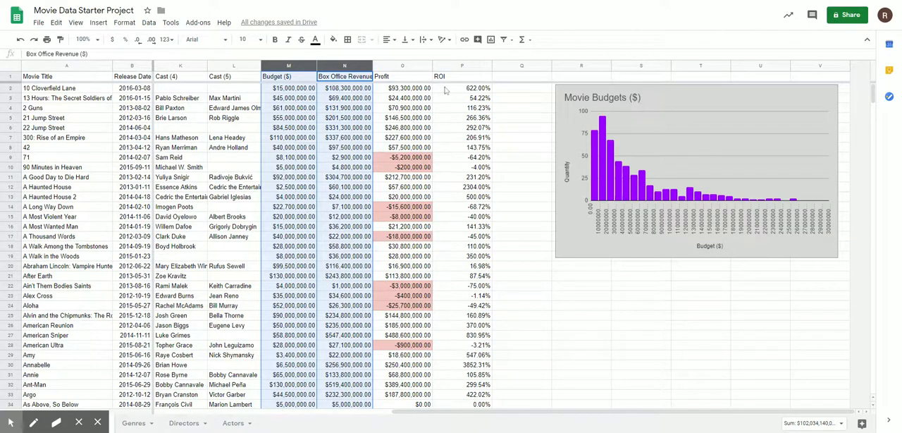
left_click(460, 67)
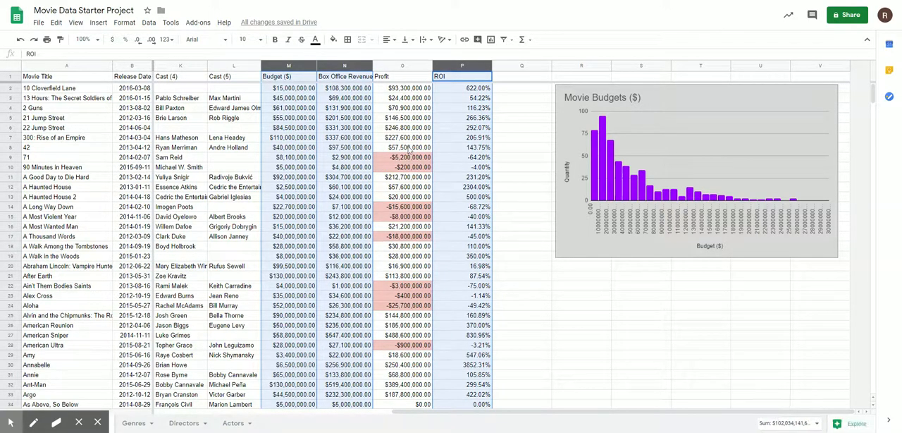